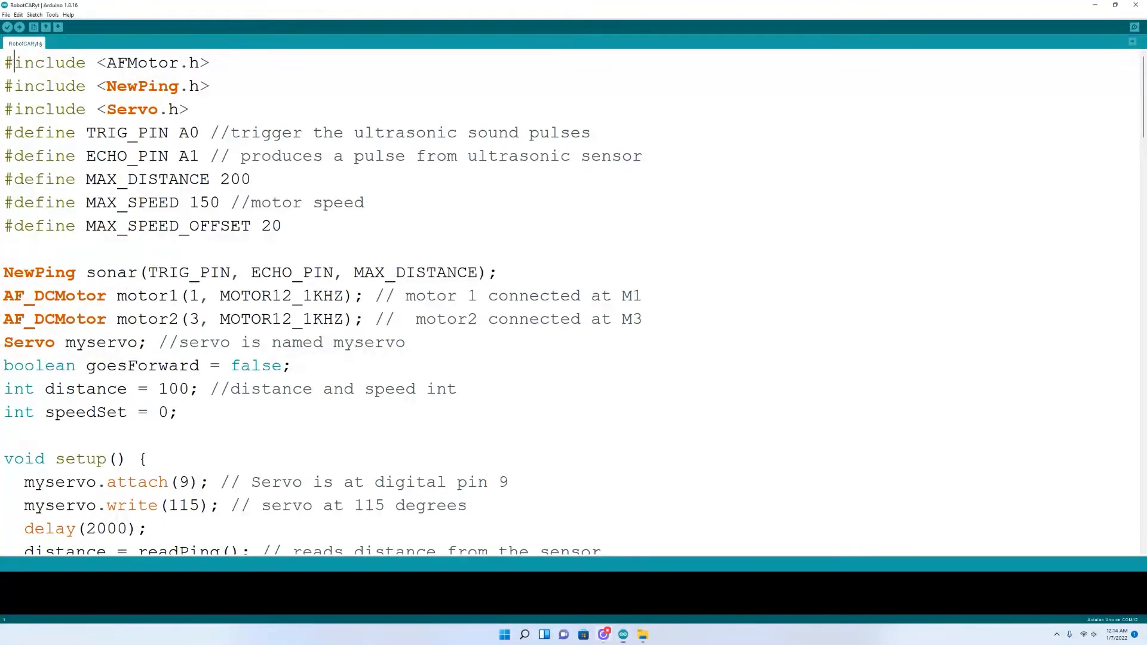
Step: Confirm the Adafruit AFMotor/NewPing libraries are installed via the Library Manager
drag(7, 62, 189, 109)
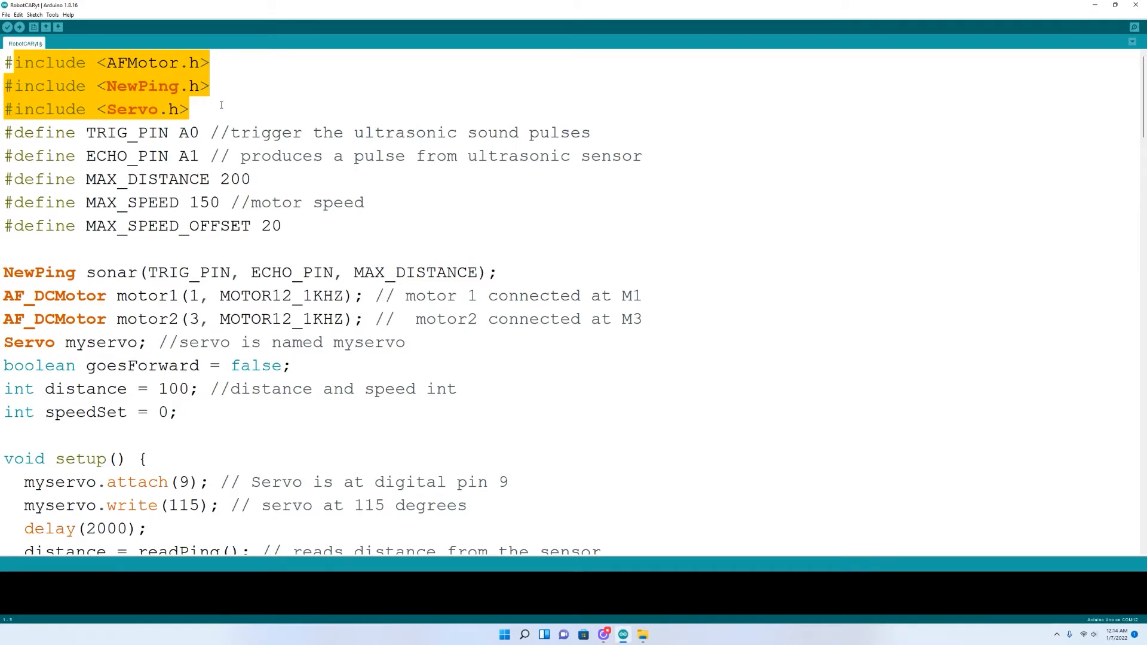
click(67, 15)
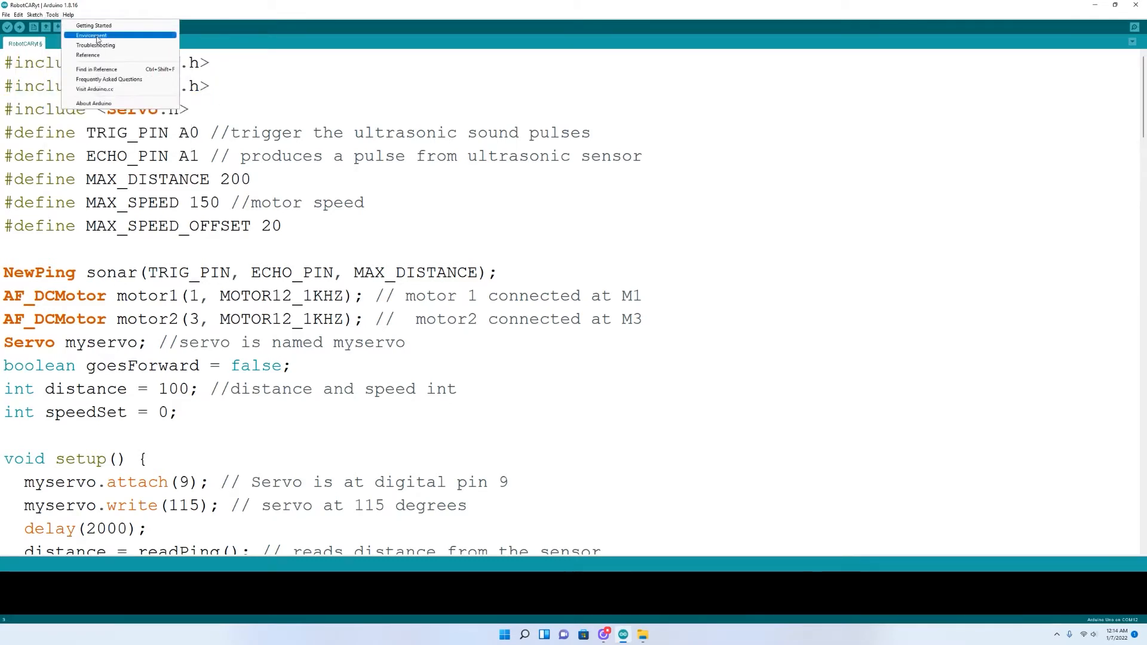
click(52, 14)
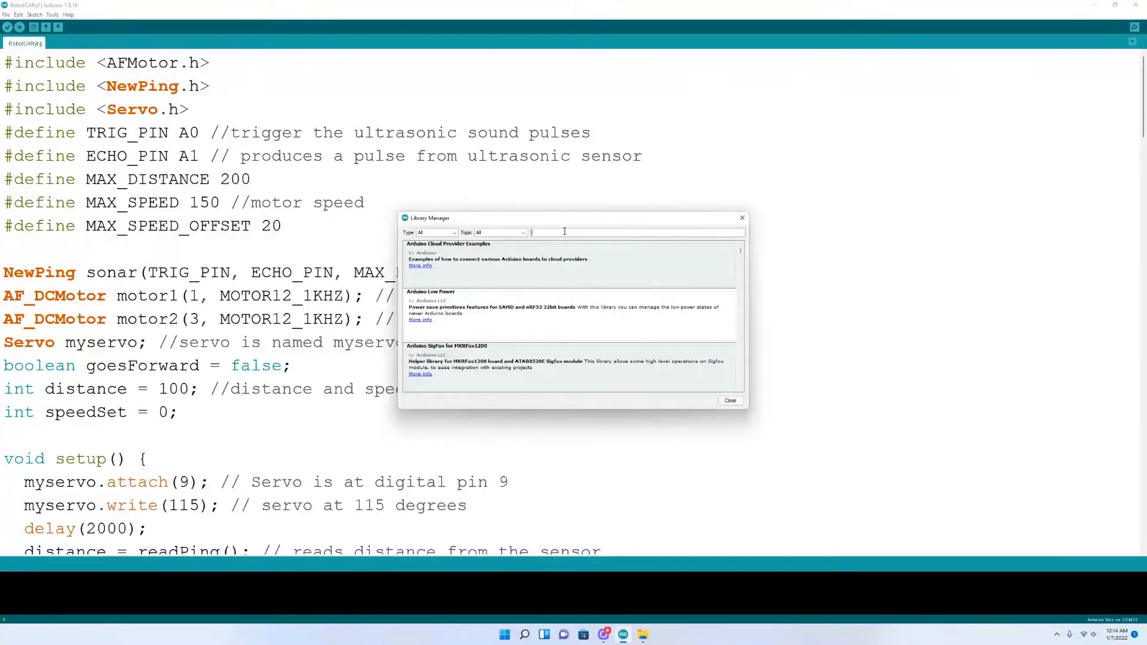
text(adafruit motor)
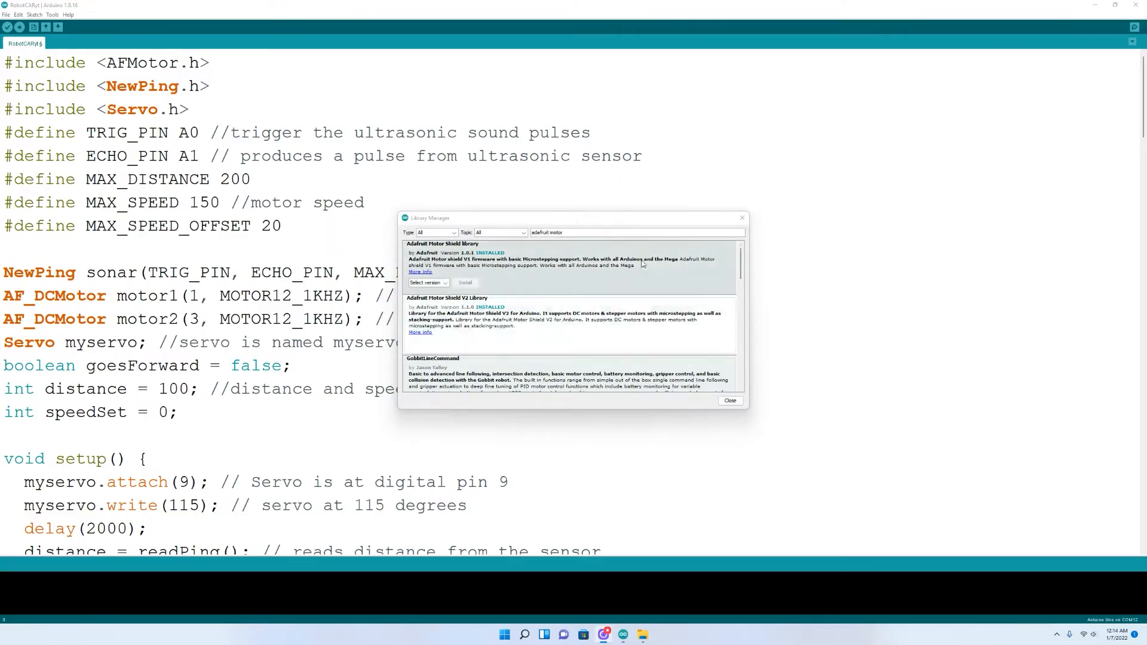
mouse_move(495, 271)
text(newping)
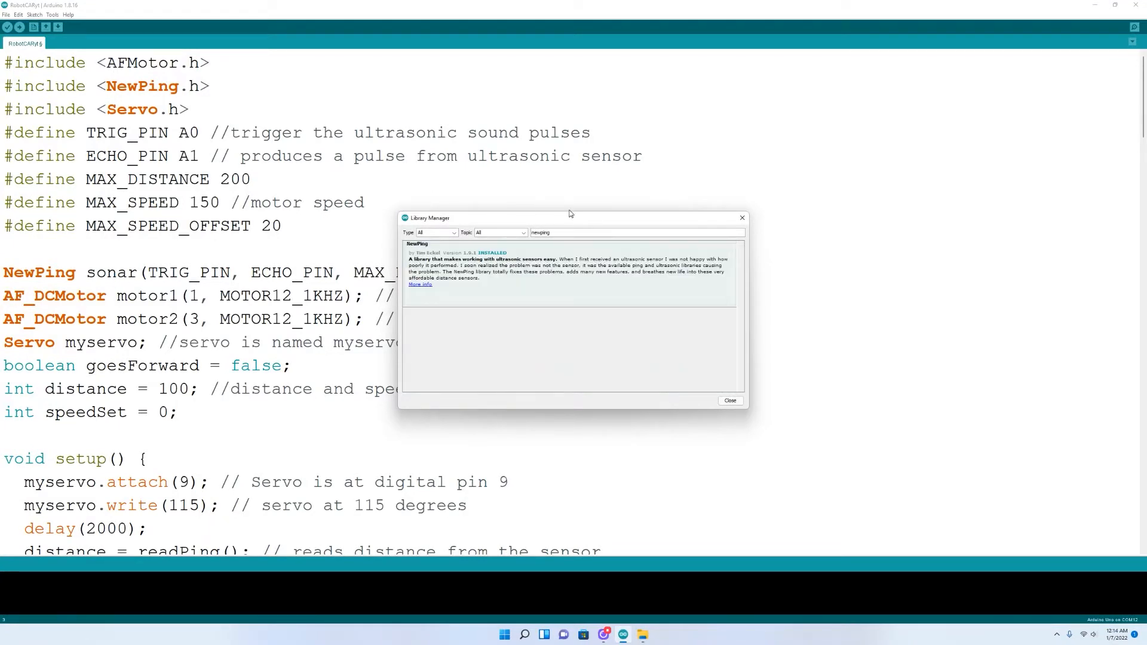
mouse_move(165, 87)
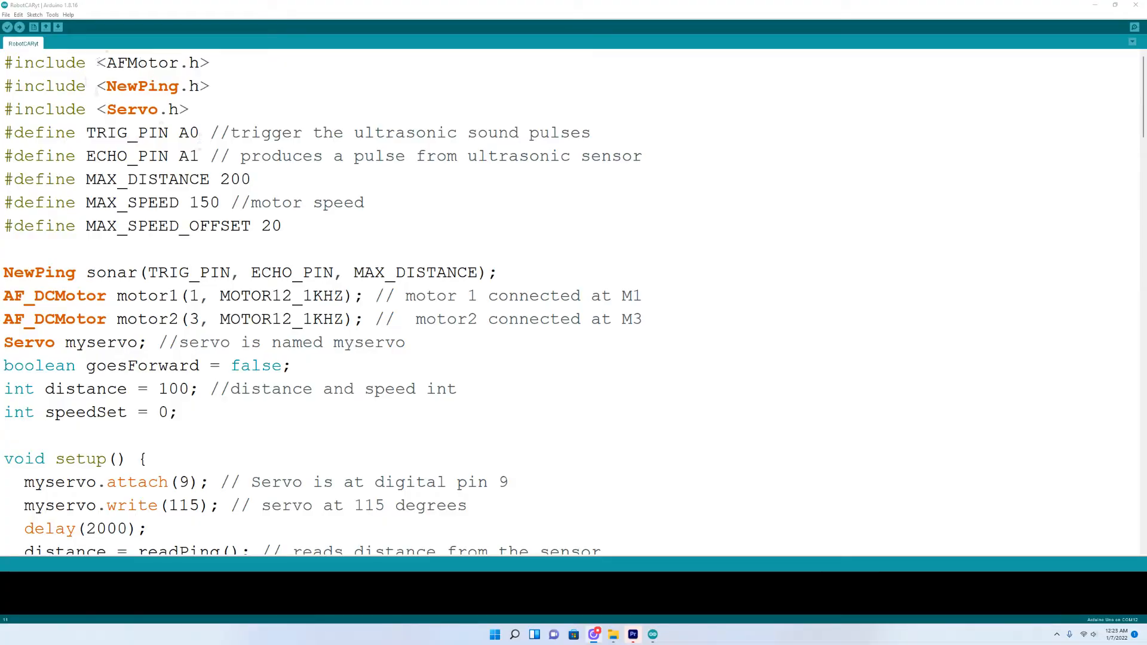
Step: Select the Arduino Mega or Mega 2560 board and COM4 as the serial port
click(52, 15)
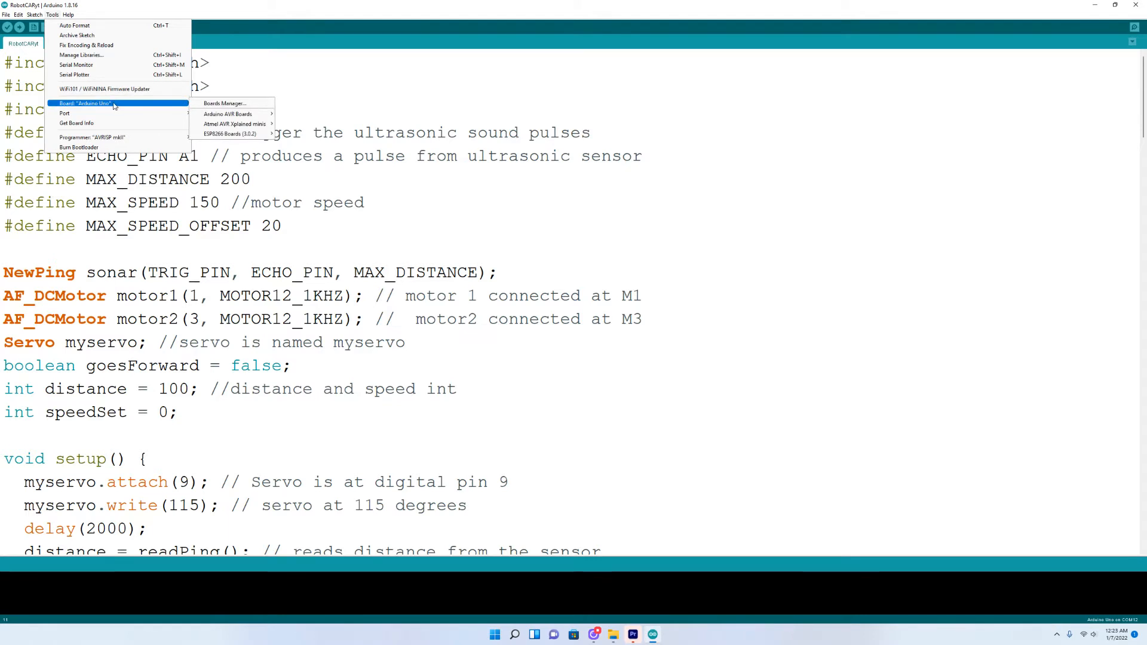
mouse_move(117, 103)
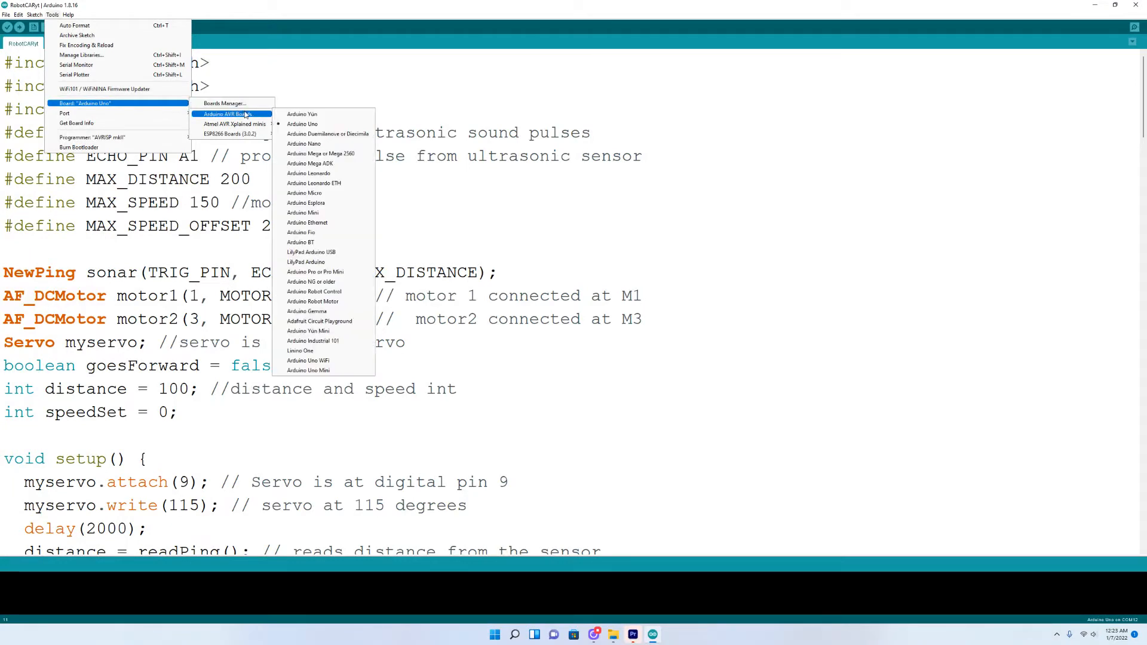
mouse_move(315, 123)
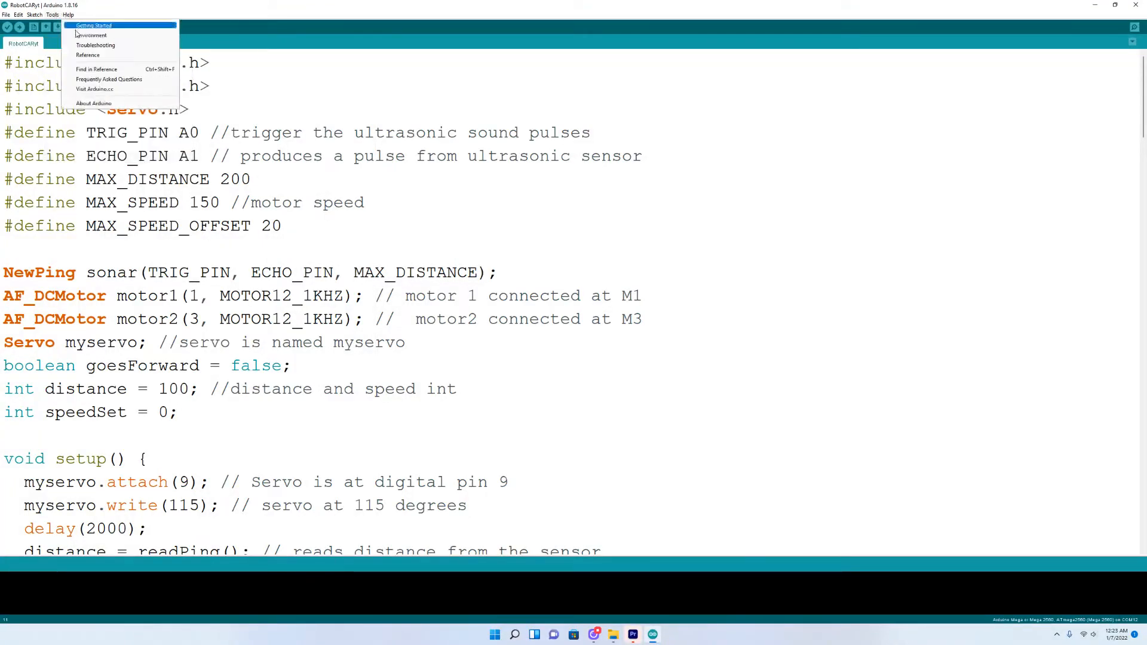
click(51, 15)
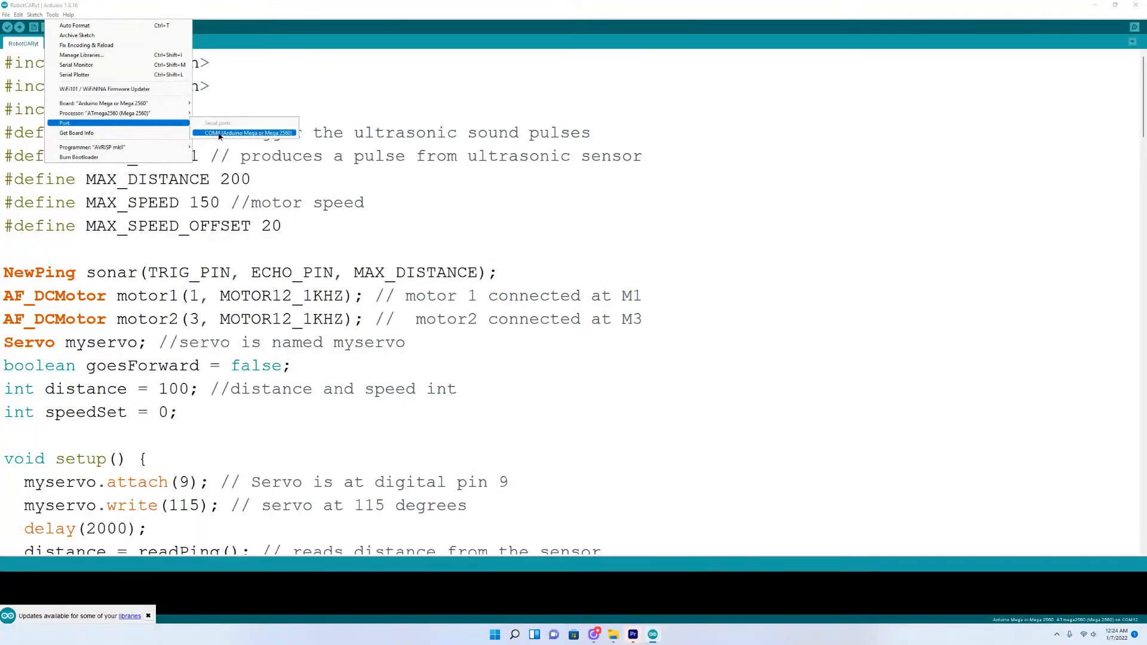
click(245, 133)
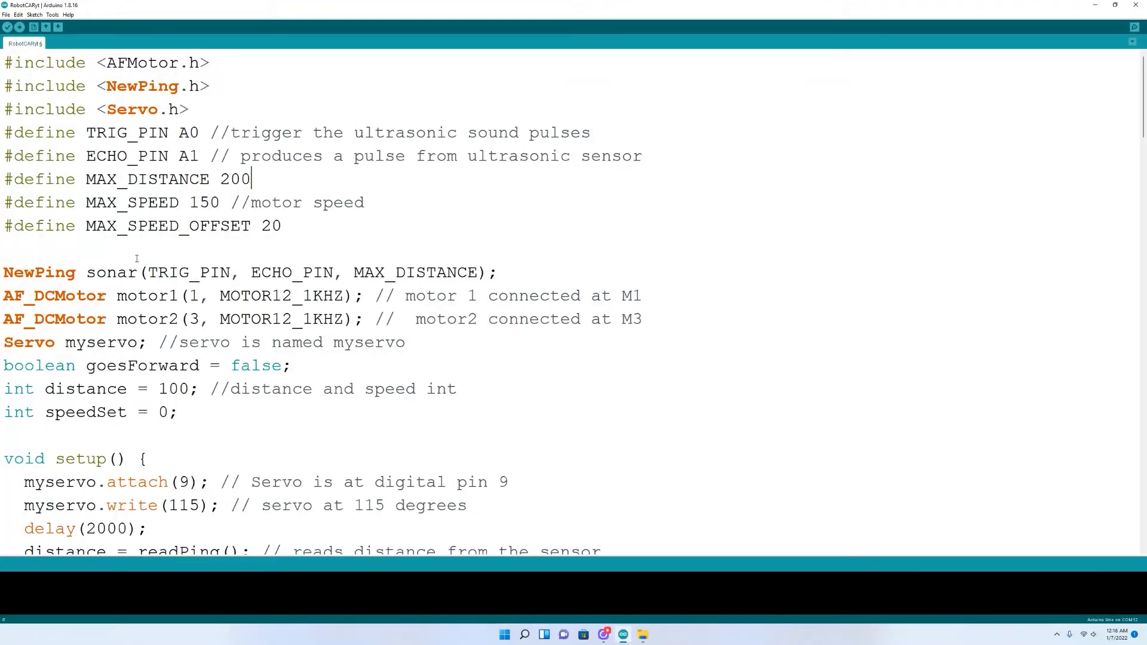
mouse_move(183, 243)
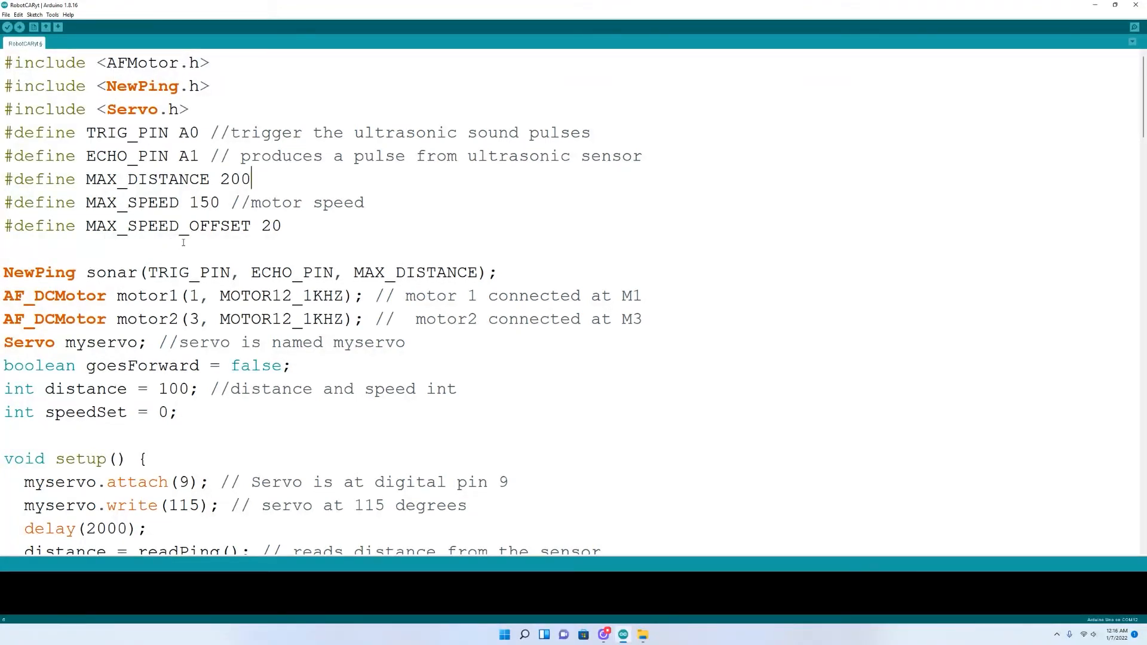
mouse_move(159, 252)
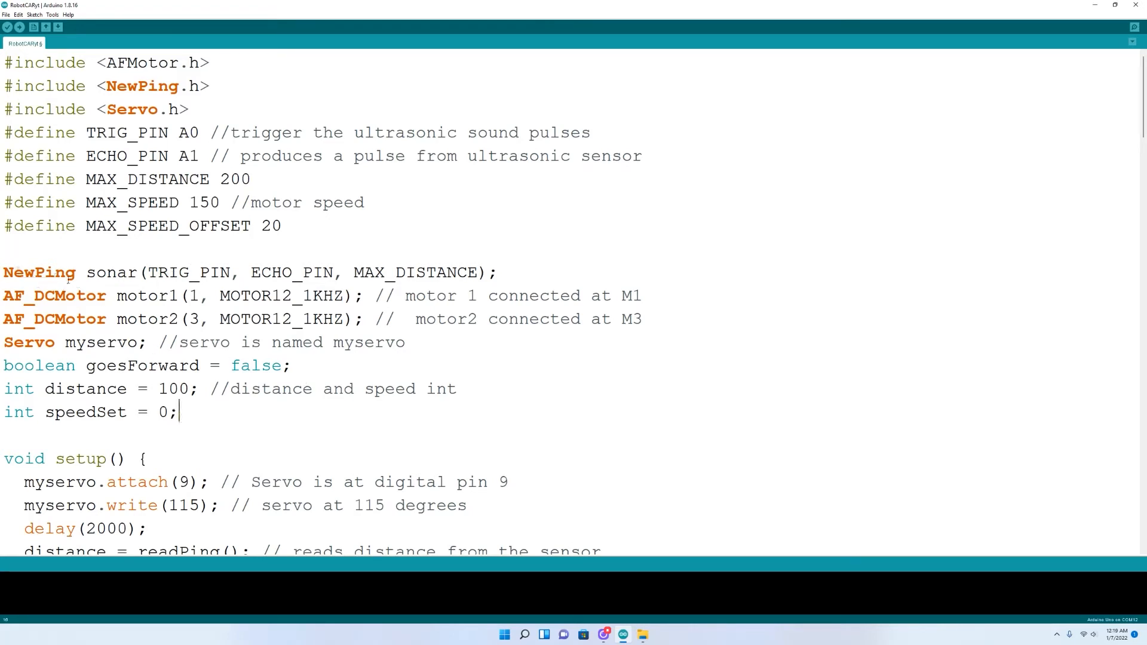
double_click(96, 272)
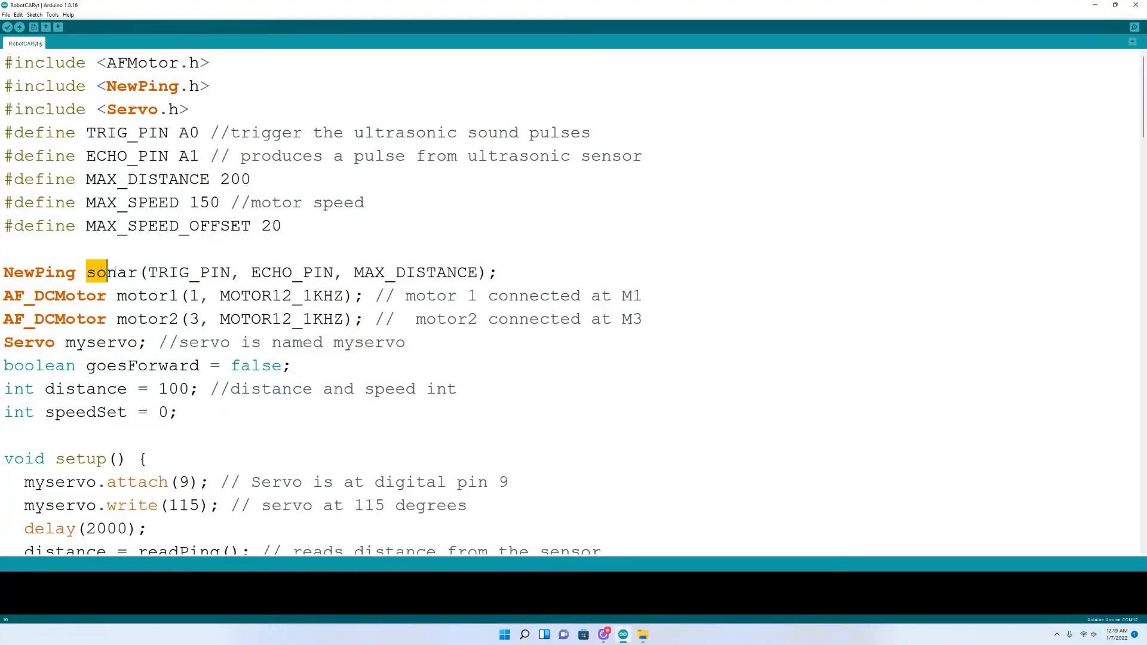
drag(96, 272, 476, 272)
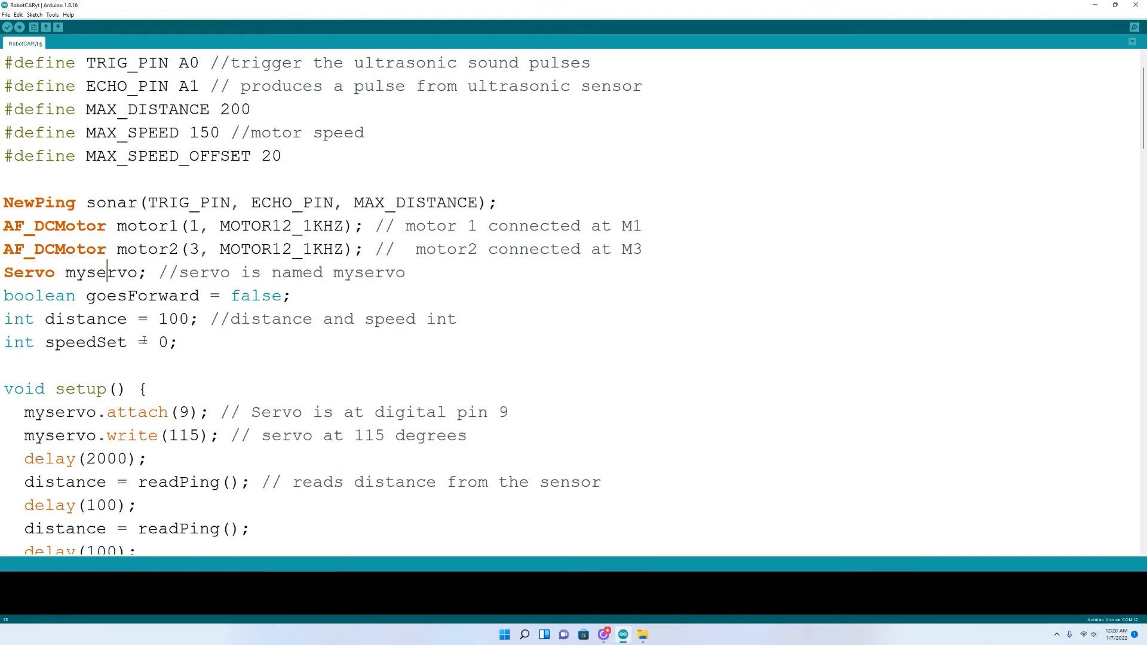
scroll(down, 3)
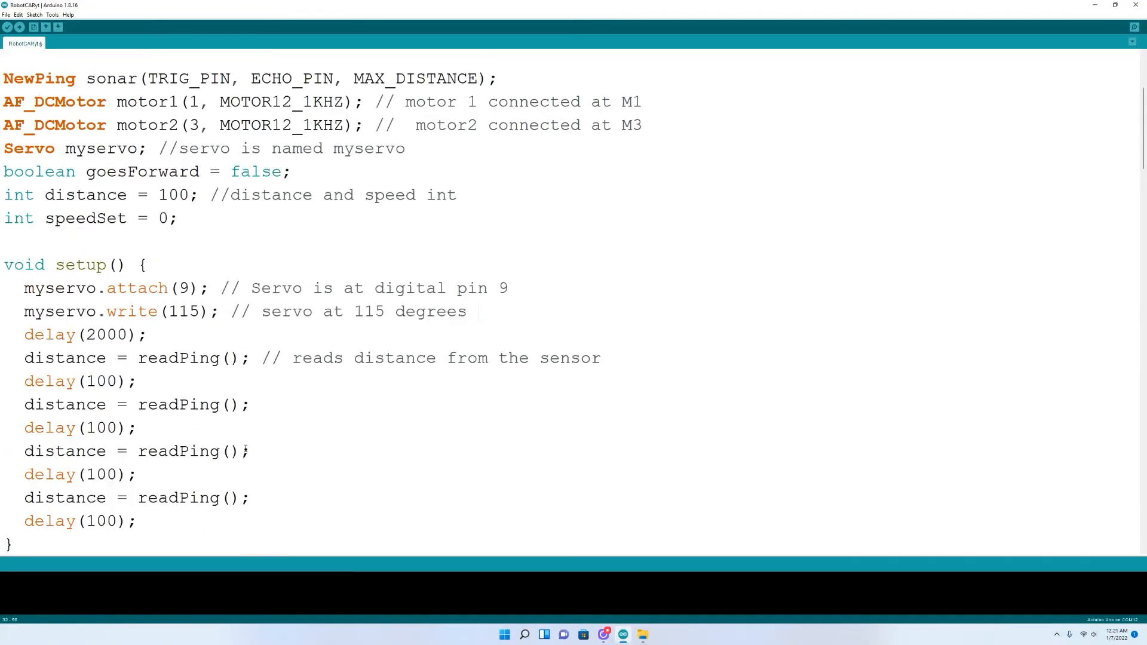
scroll(down, 3)
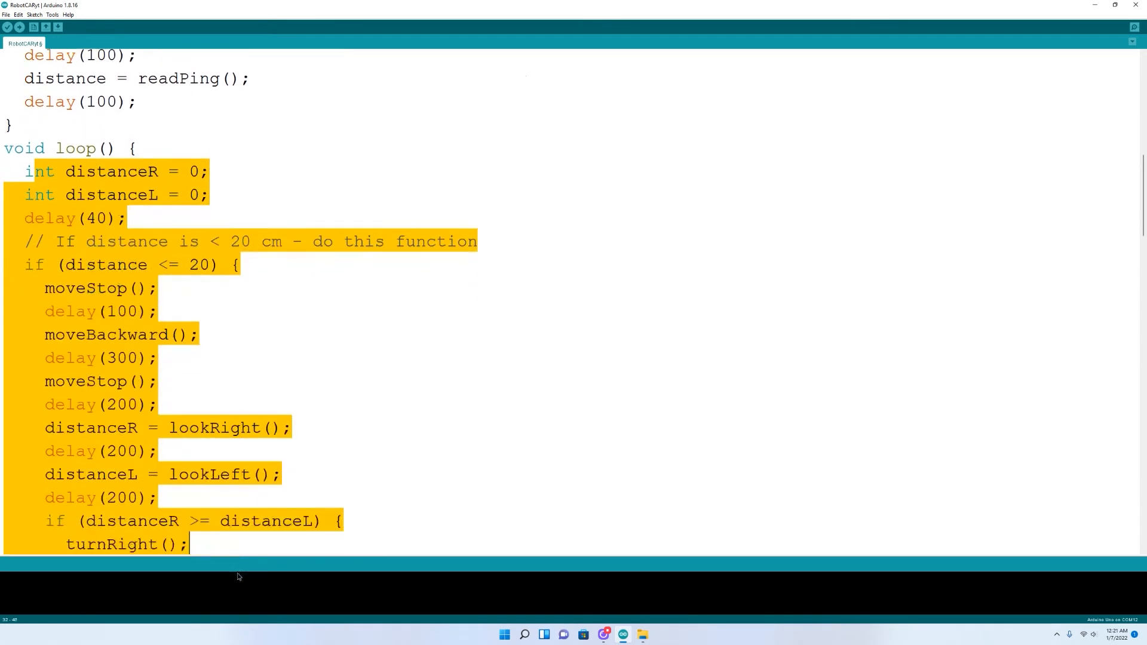
Step: Verify COM4 is the chosen port and upload the RobotCAR sketch to the Mega
click(67, 14)
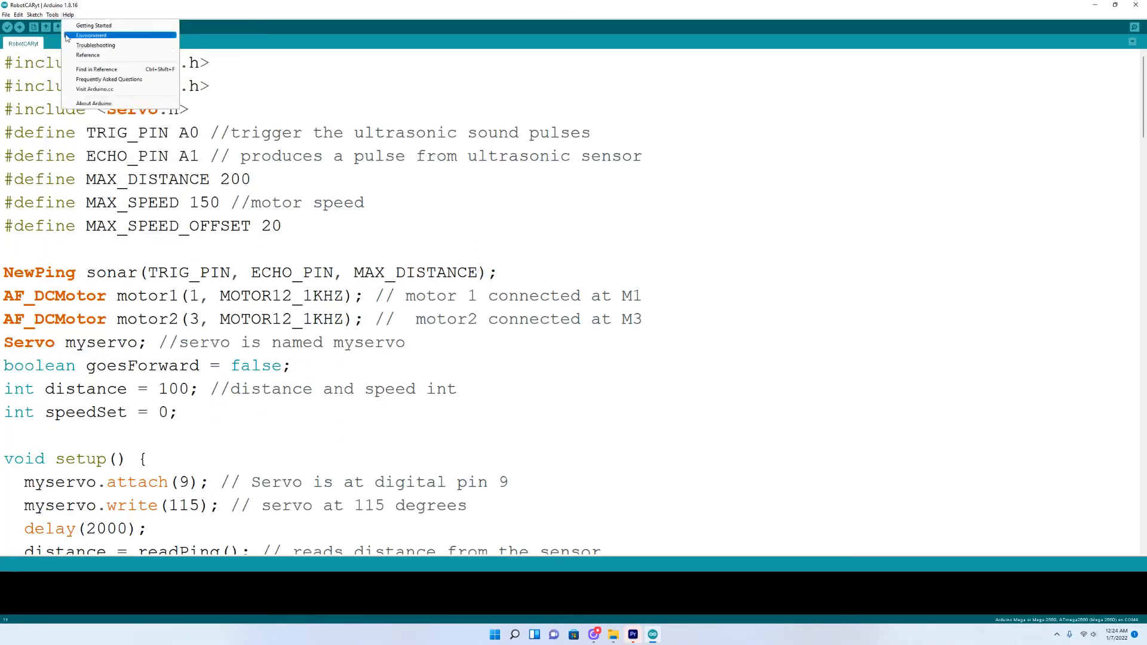
click(51, 14)
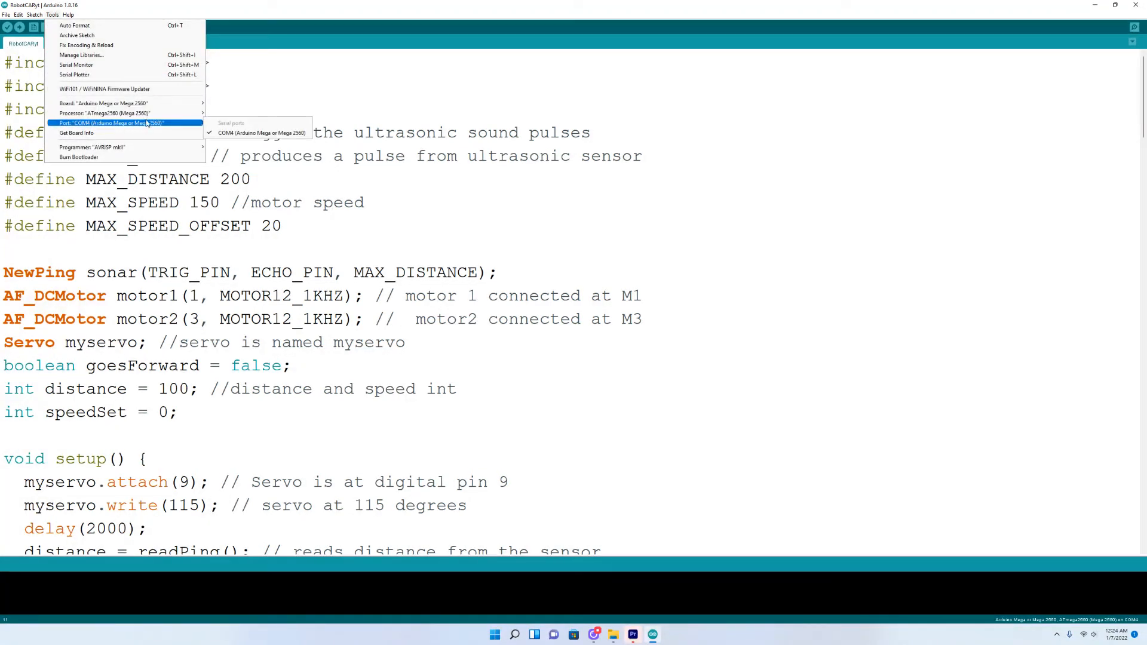
mouse_move(111, 141)
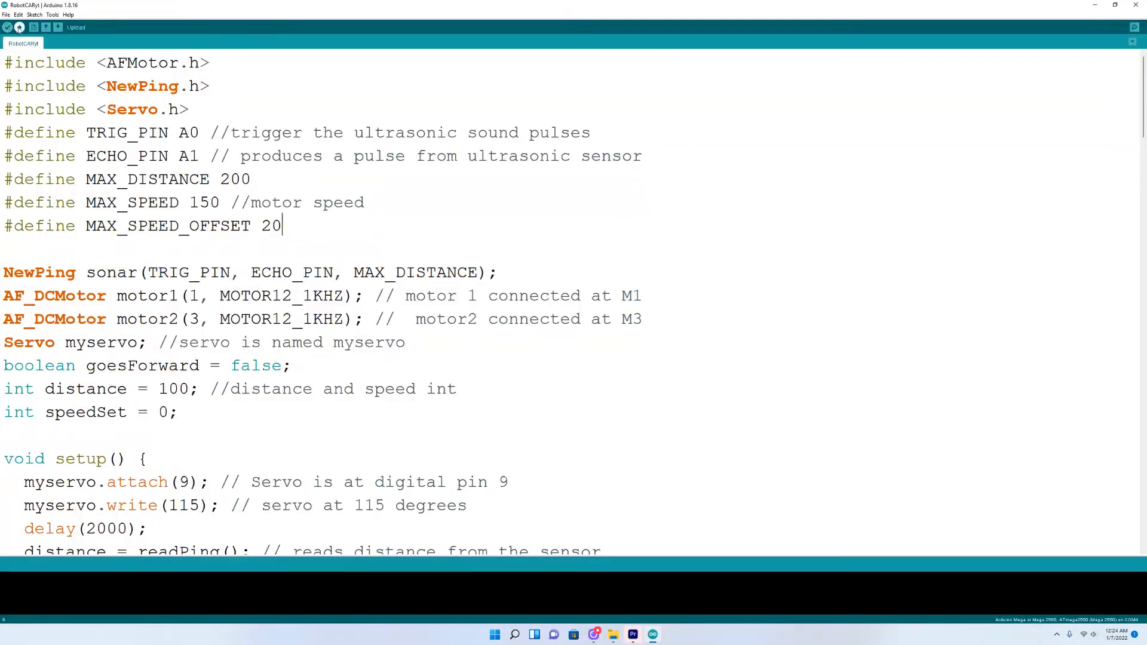
click(19, 27)
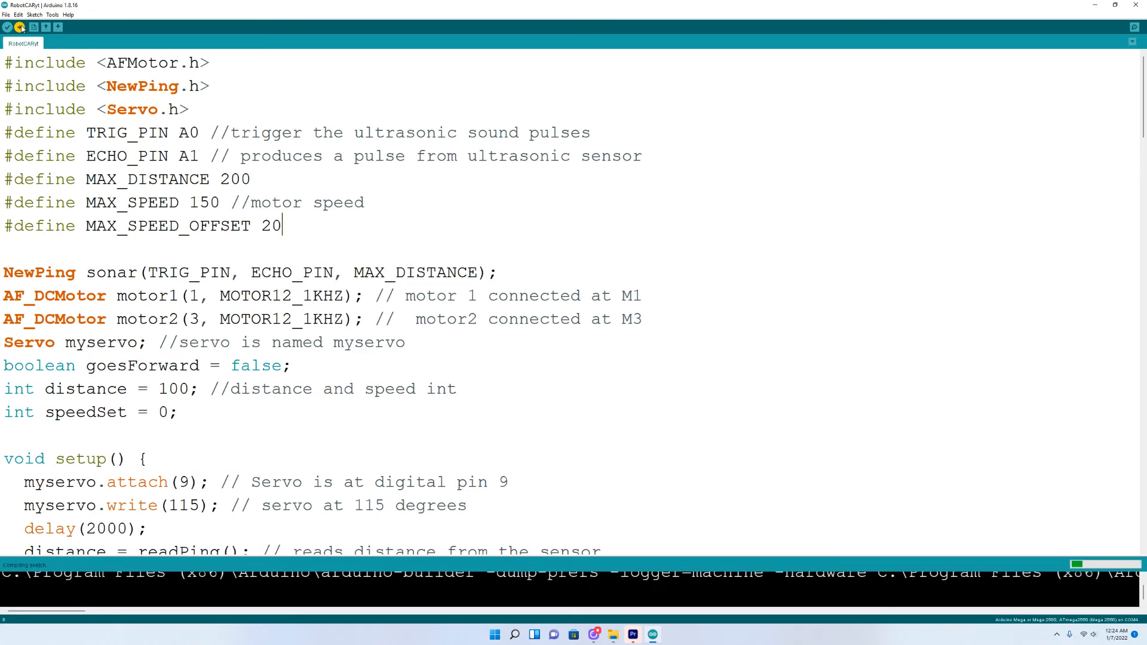